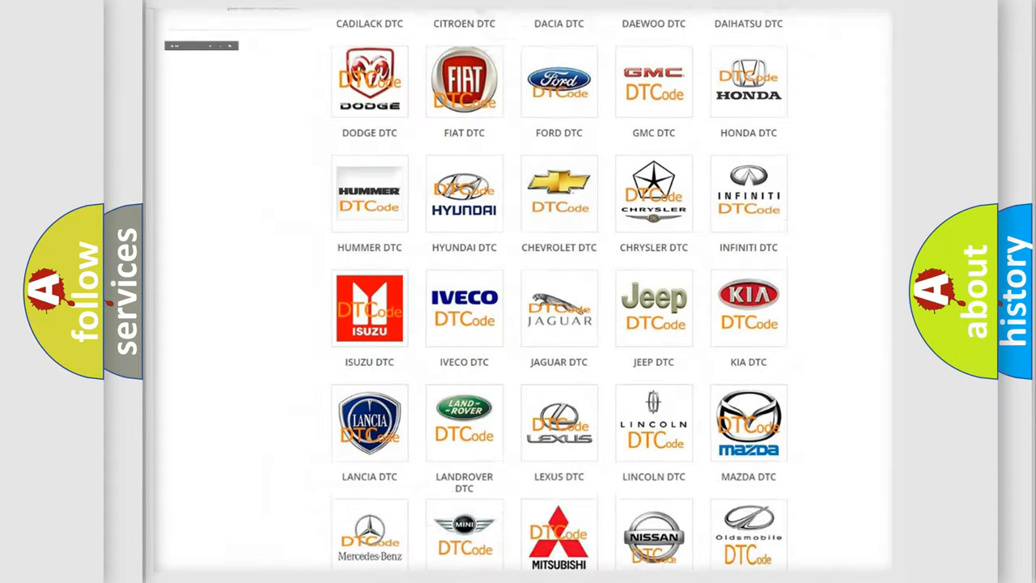
{"action": "scroll", "scroll_direction": "up", "scroll_amount": 3}
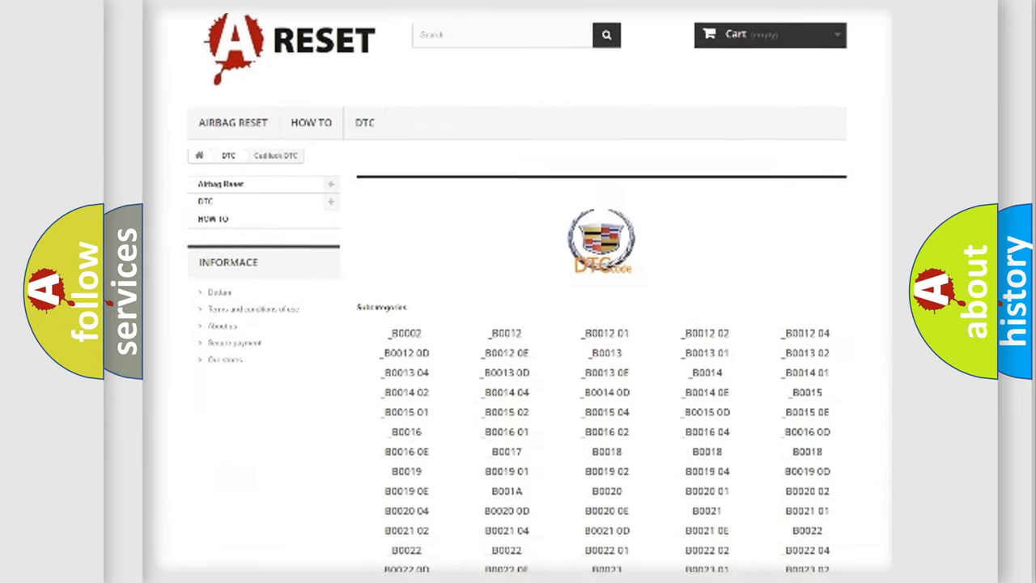
{"action": "scroll", "scroll_direction": "down", "scroll_amount": 3}
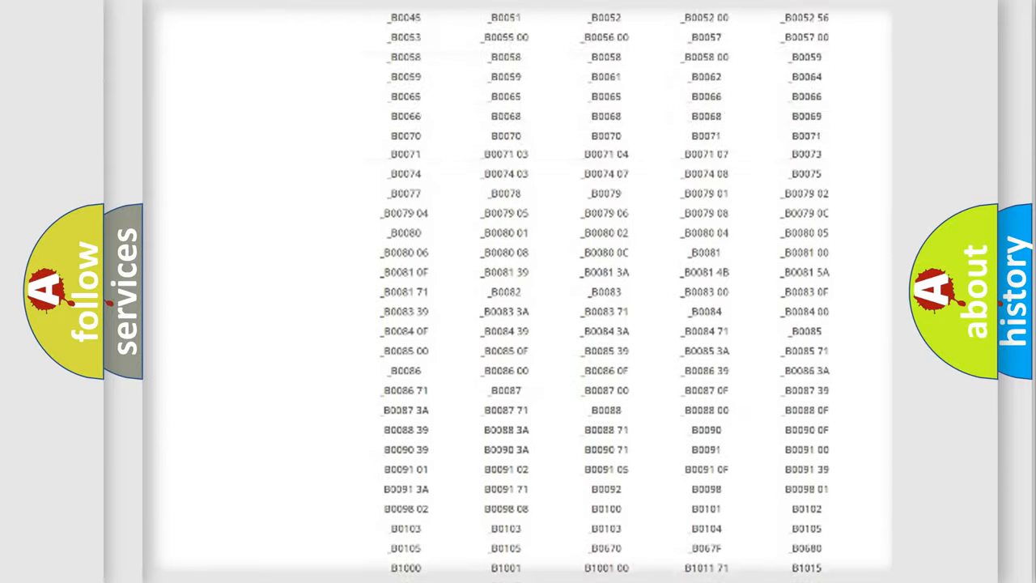
{"action": "scroll", "scroll_direction": "up", "scroll_amount": 3}
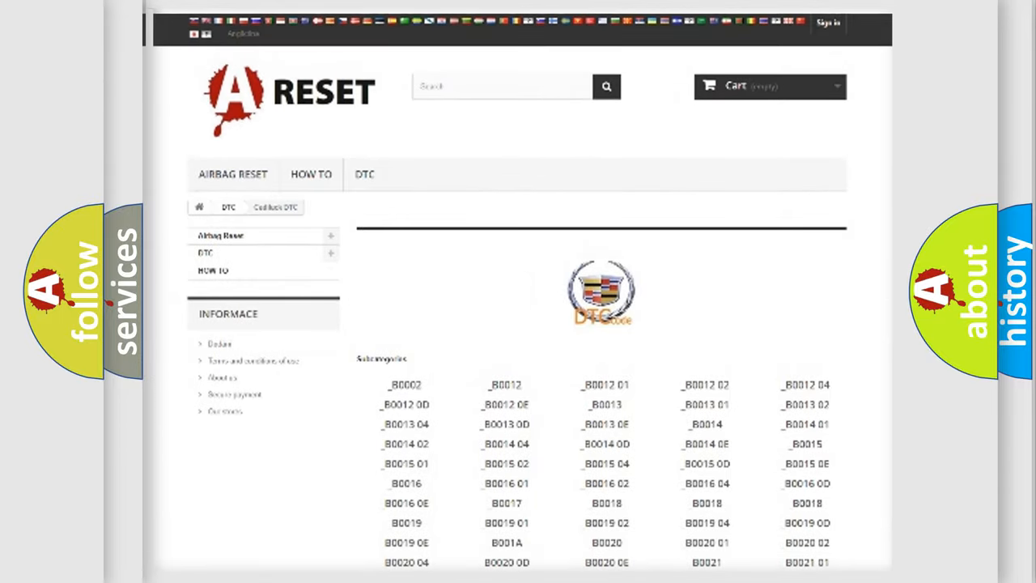